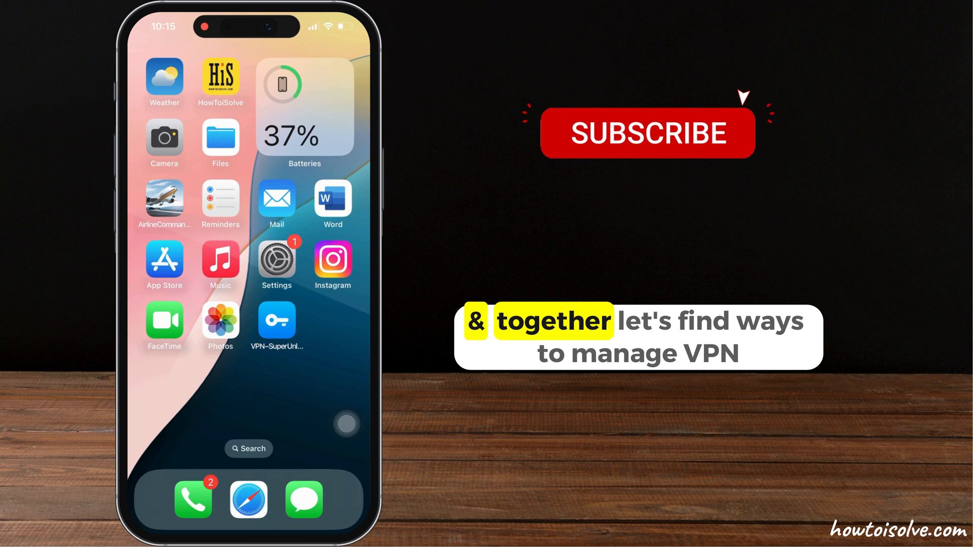
Open Control Center and expand the connectivity tile to reveal the VPN control.
left_click(647, 132)
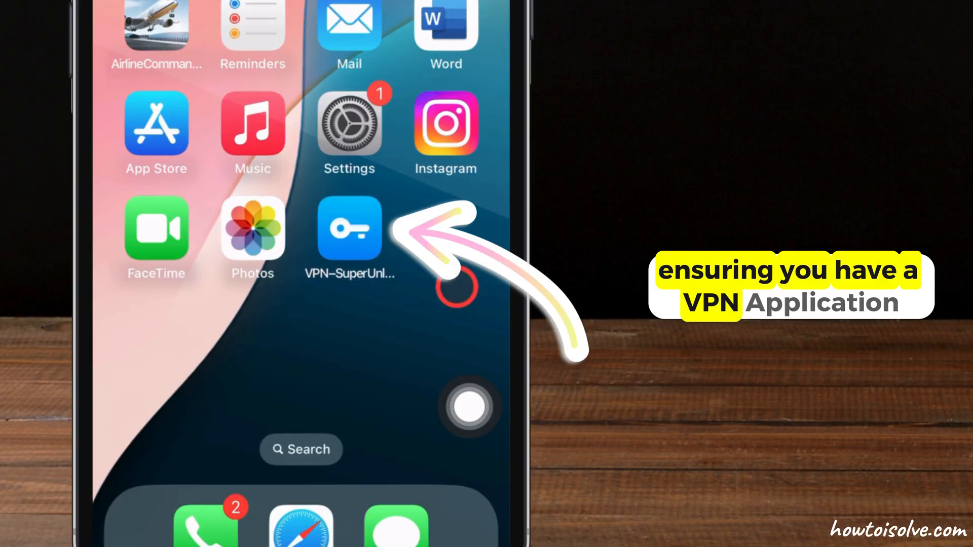
left_click(348, 227)
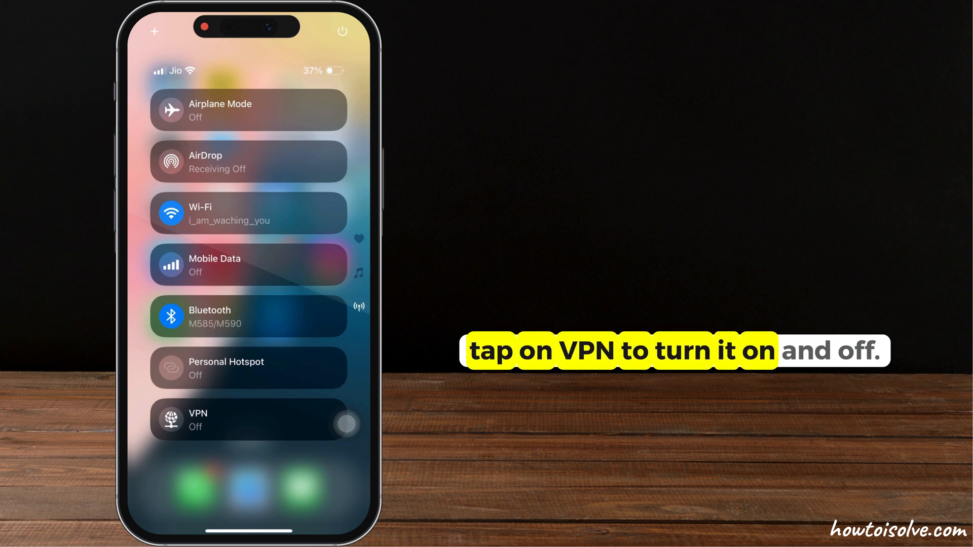
Toggle the VPN tile in the expanded connectivity panel on, then off again.
left_click(346, 423)
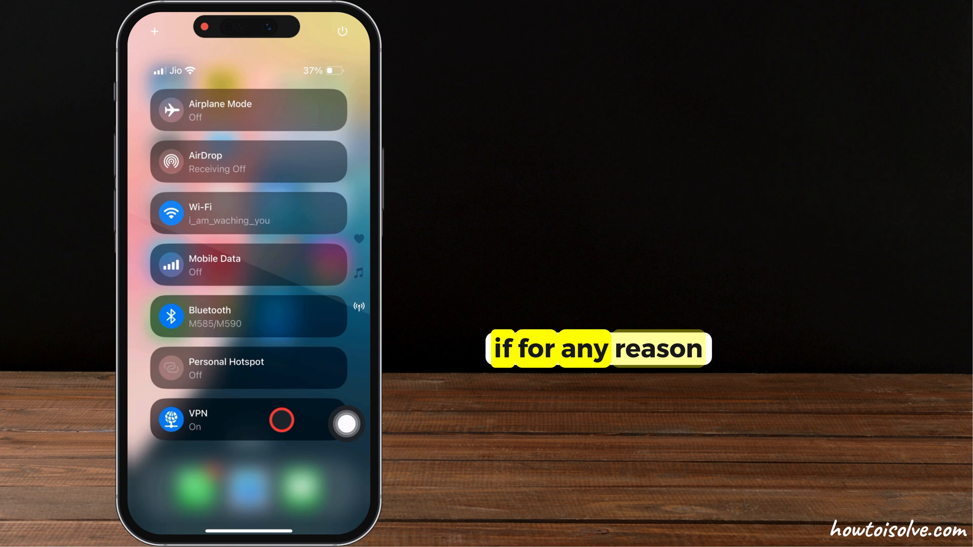
left_click(345, 423)
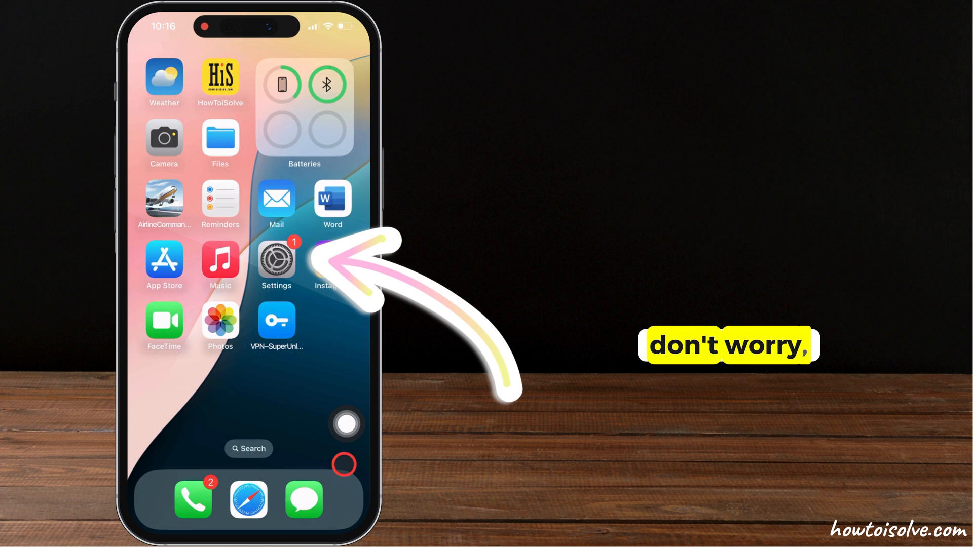
Open the Settings app and flip the VPN switch on, then back off.
left_click(276, 260)
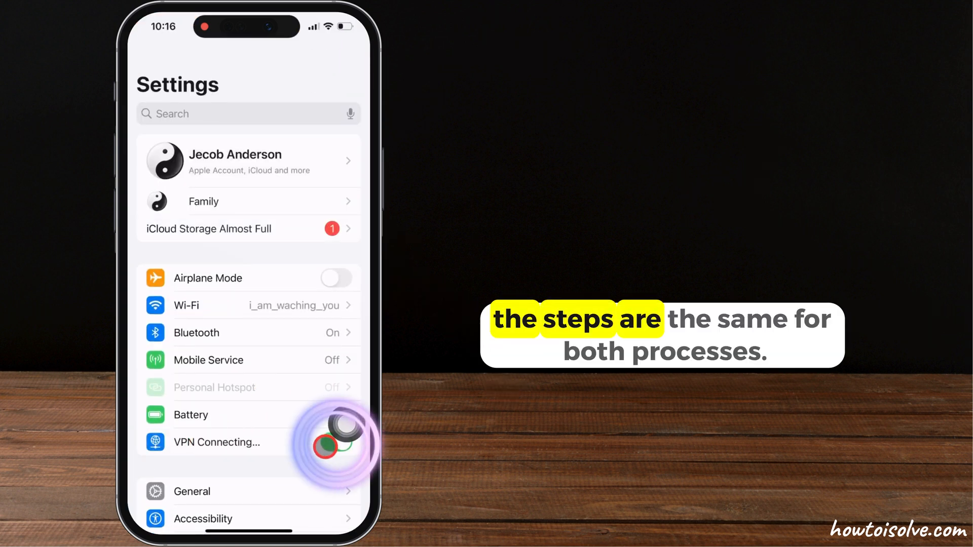
left_click(337, 441)
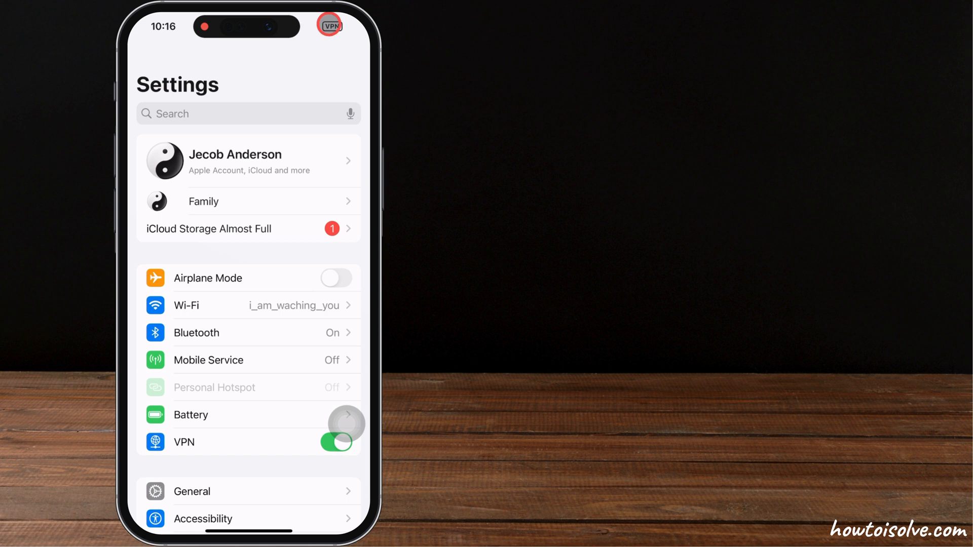
left_click(337, 442)
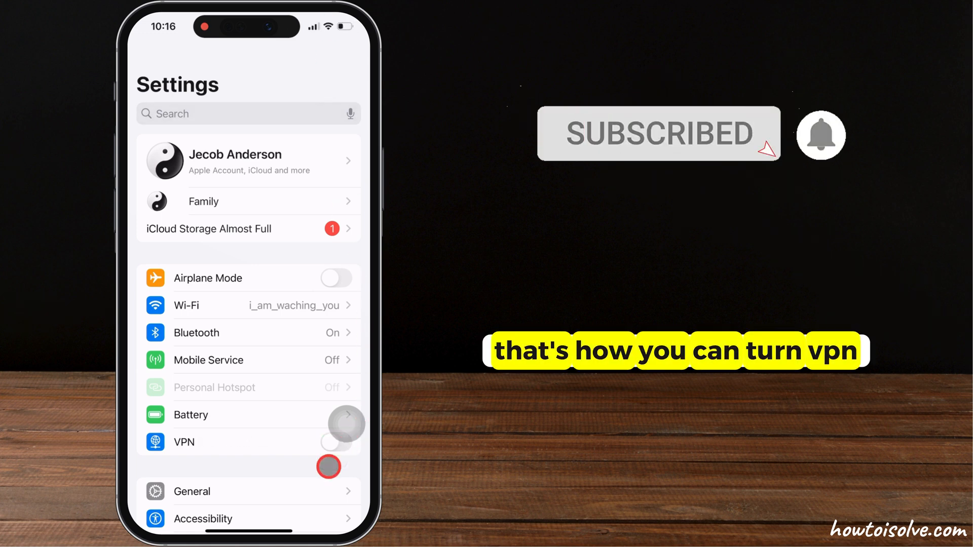